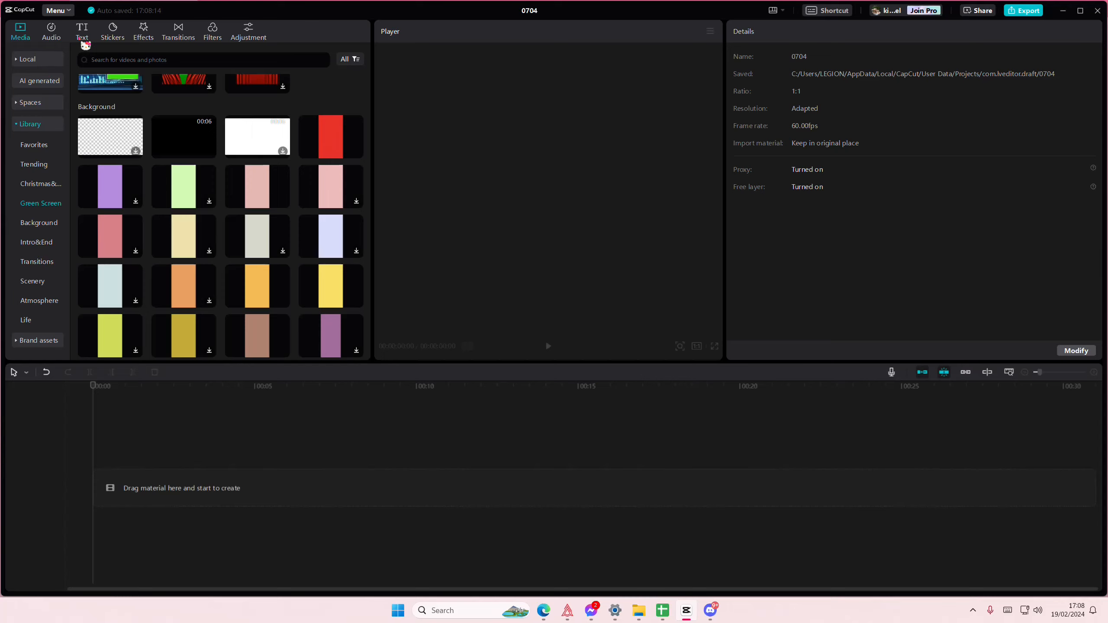
Add a Default text clip on a 16:9 canvas reading "it's a cruel summer" / "with you"
{"action": "left_click", "coordinate": [83, 31]}
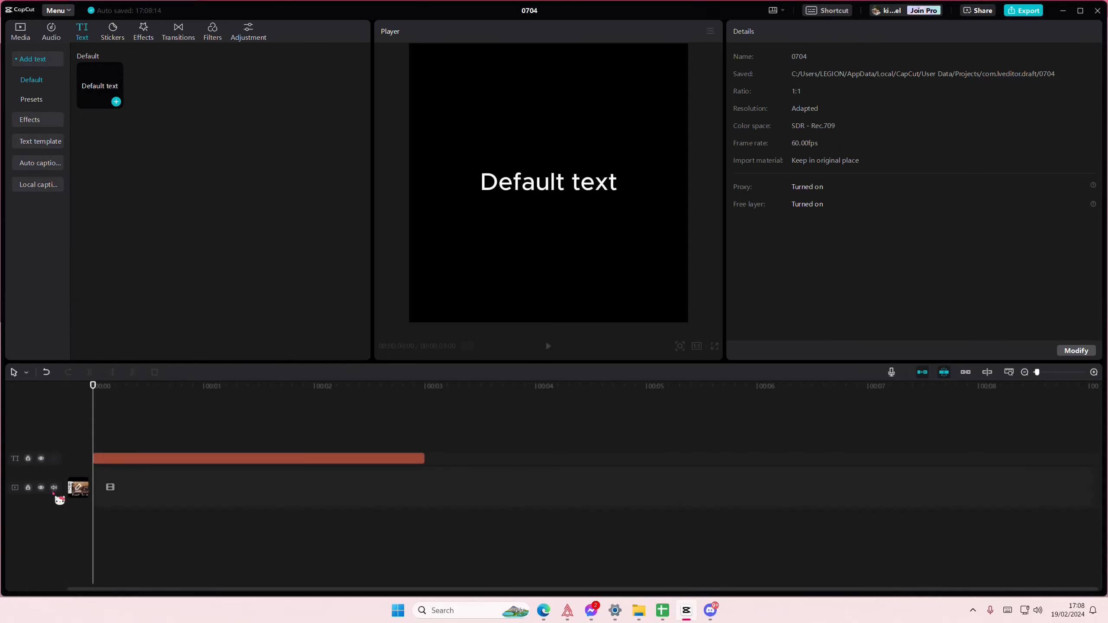
{"action": "left_click", "coordinate": [255, 458]}
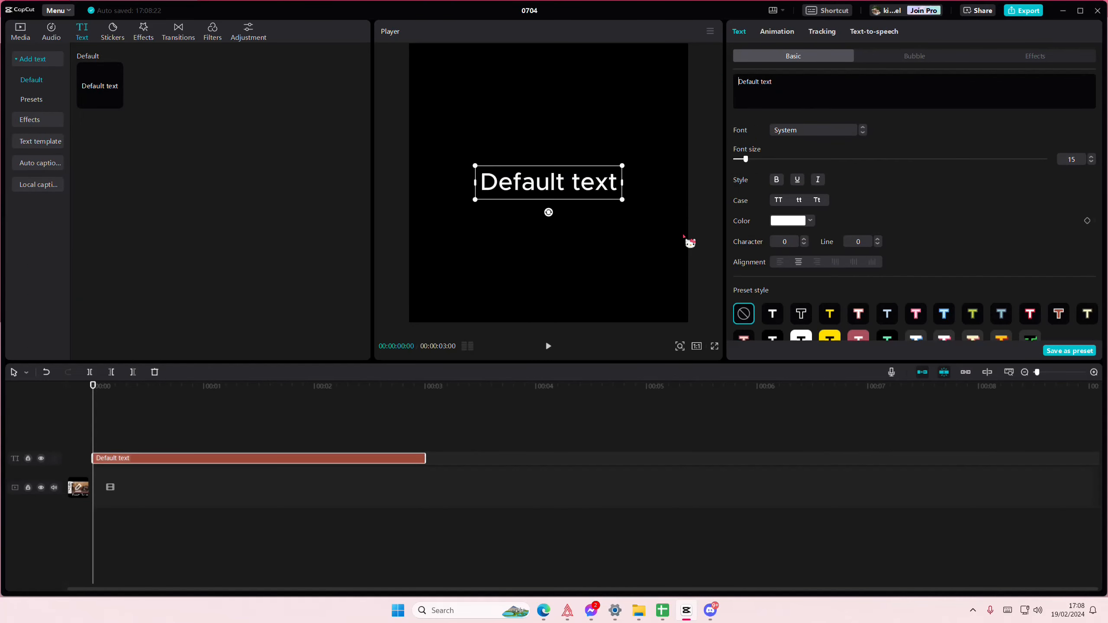
{"action": "left_click", "coordinate": [696, 346]}
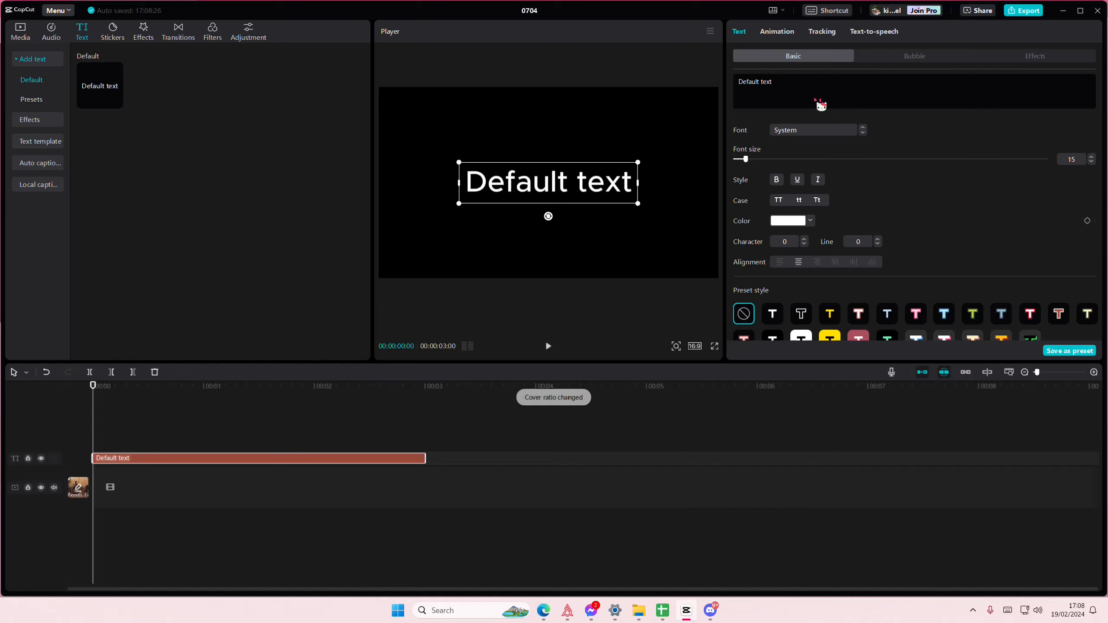
{"action": "type", "text": "it's a cruel summer"}
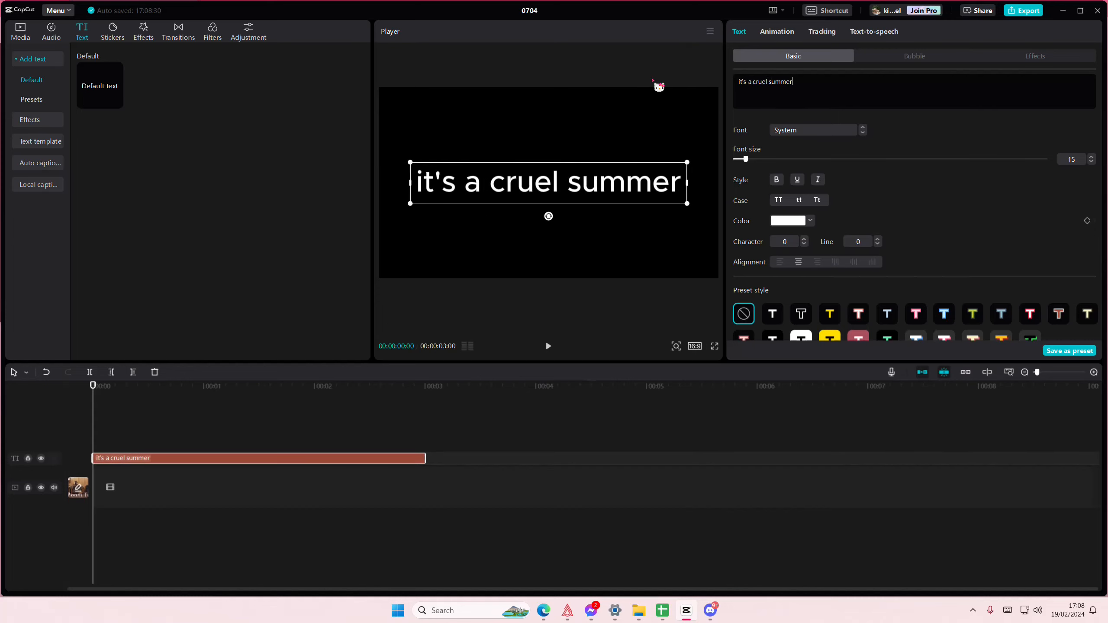
{"action": "type", "text": "with you"}
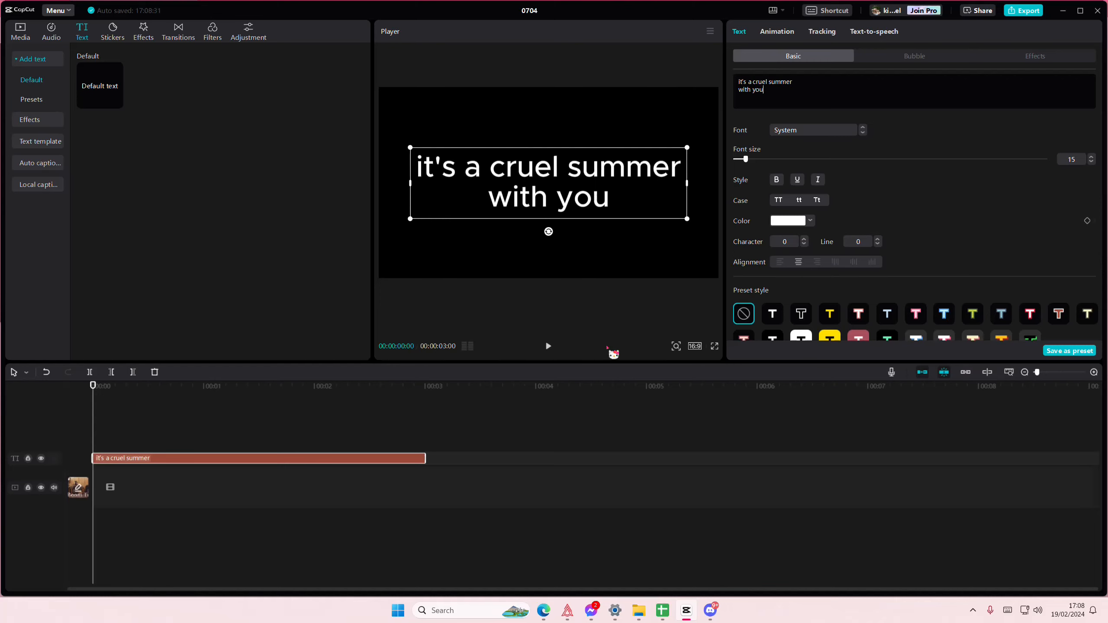
{"action": "mouse_move", "coordinate": [811, 139]}
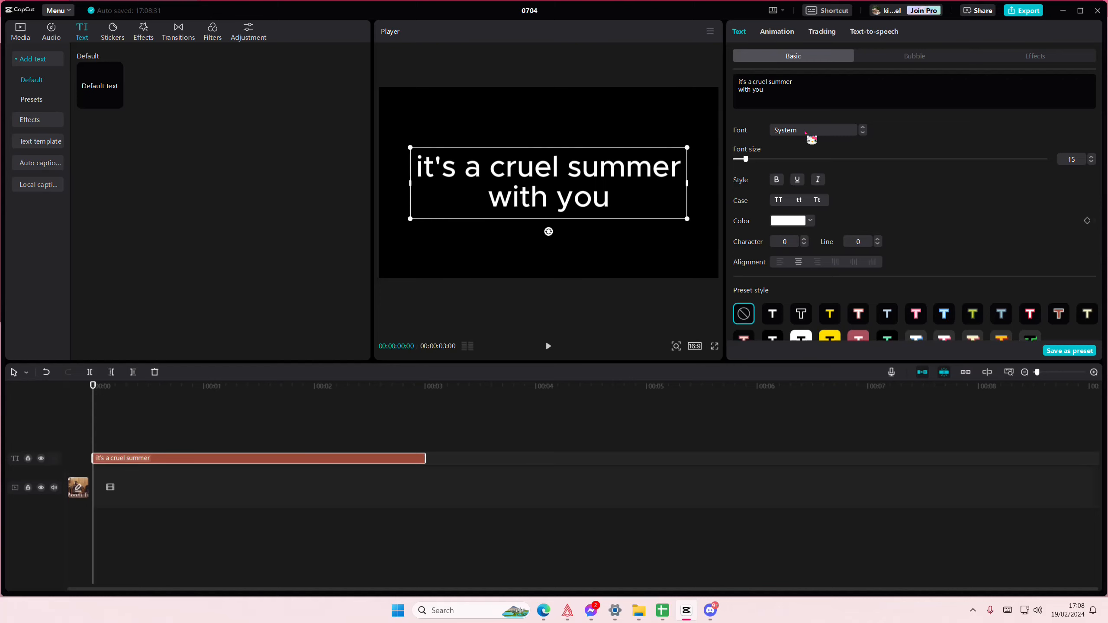
Apply the Neodex font and raise the line spacing to 7
{"action": "left_click", "coordinate": [813, 130]}
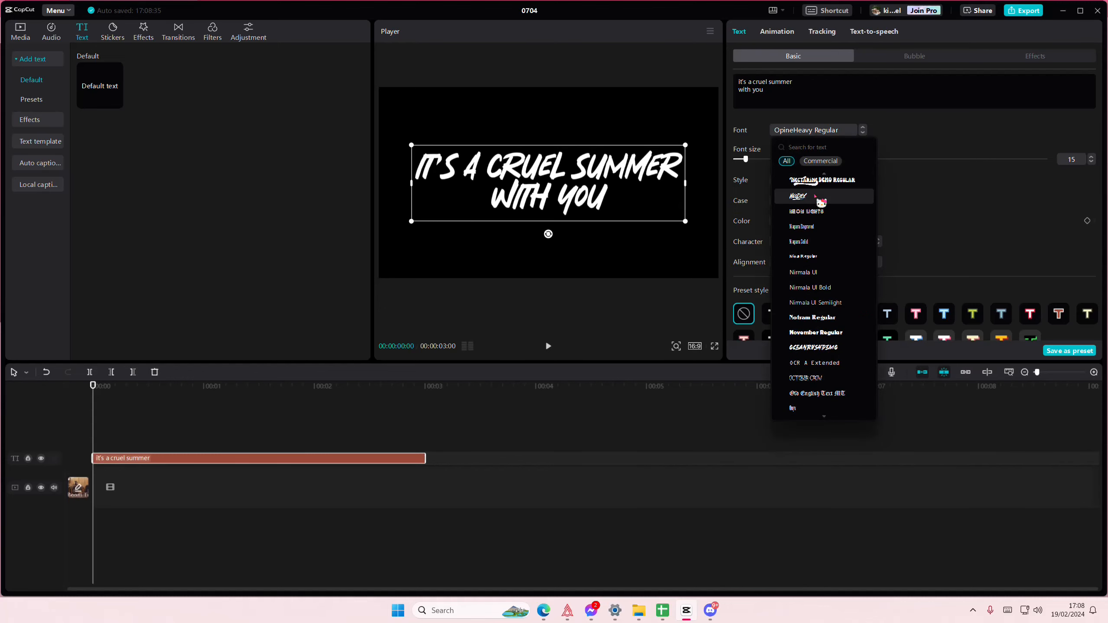
{"action": "left_click", "coordinate": [797, 196]}
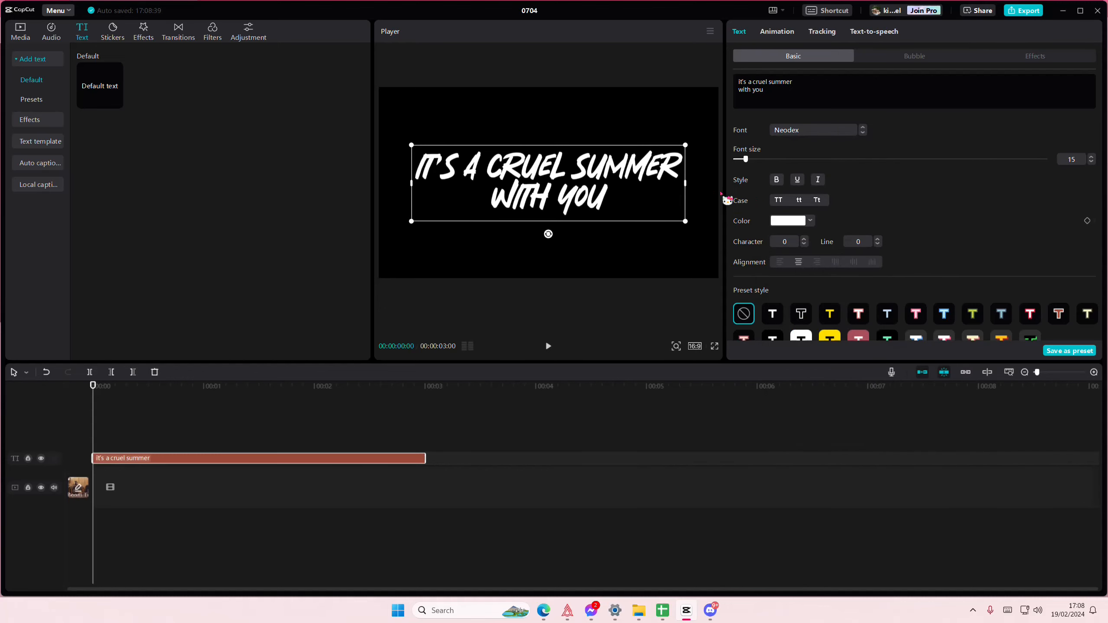
{"action": "scroll", "scroll_direction": "down", "scroll_amount": 3}
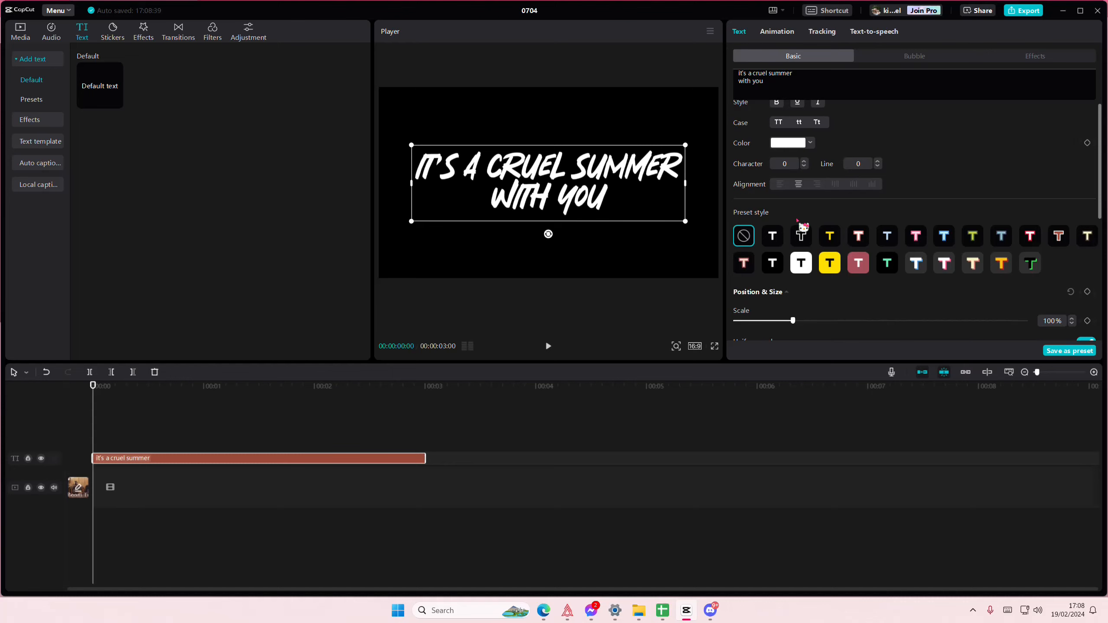
{"action": "scroll", "scroll_direction": "down", "scroll_amount": 3}
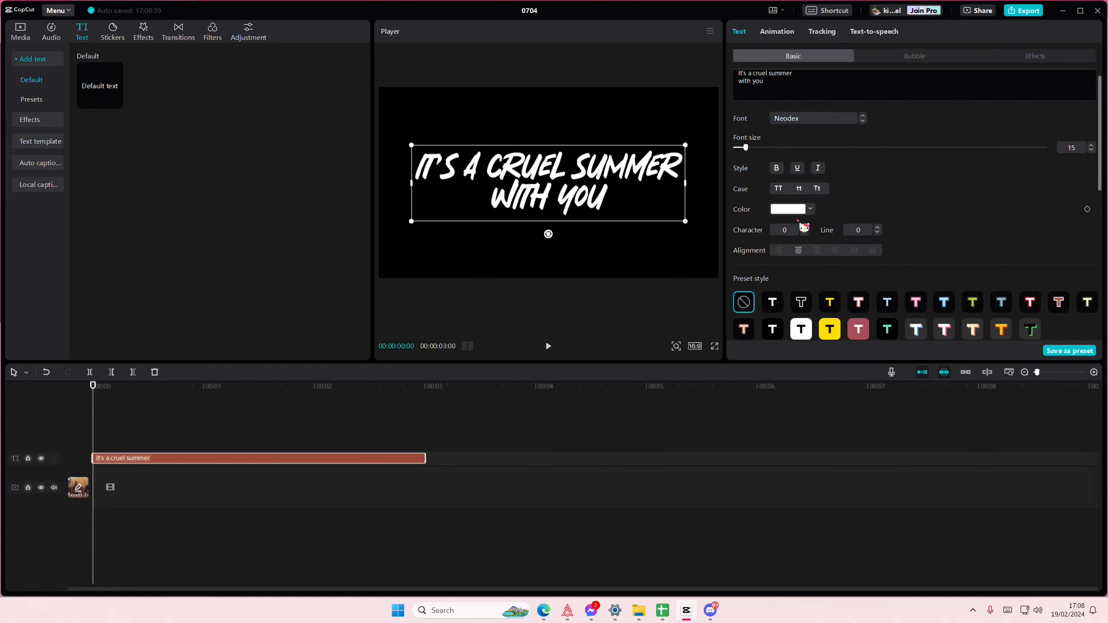
{"action": "left_click", "coordinate": [879, 239]}
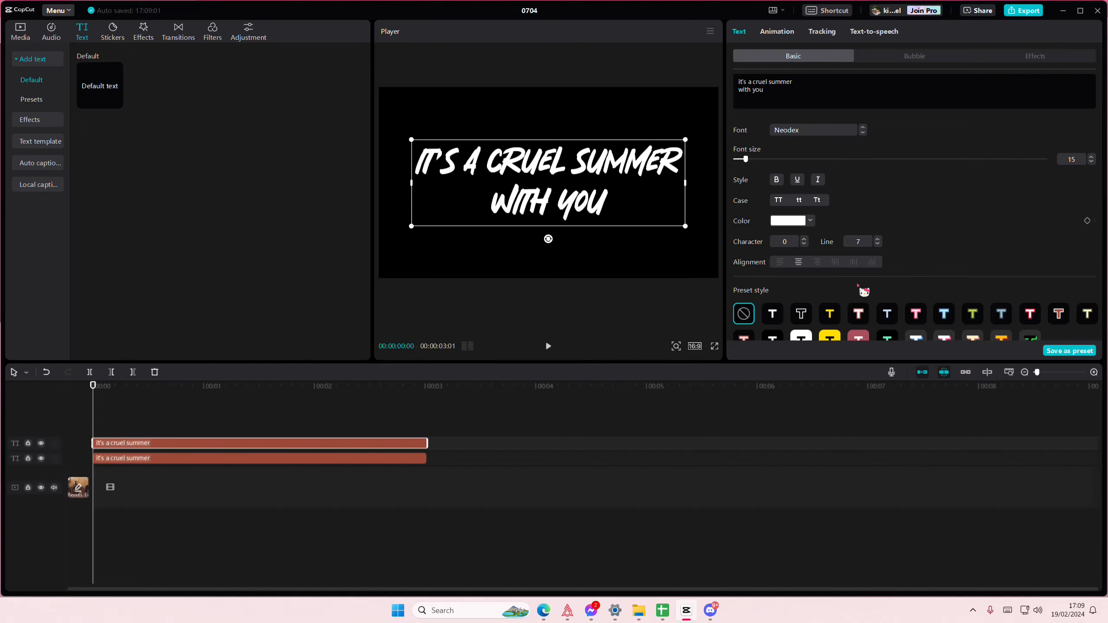
Enable a soft pink Glow on the upper text copy
{"action": "scroll", "scroll_direction": "down", "scroll_amount": 3}
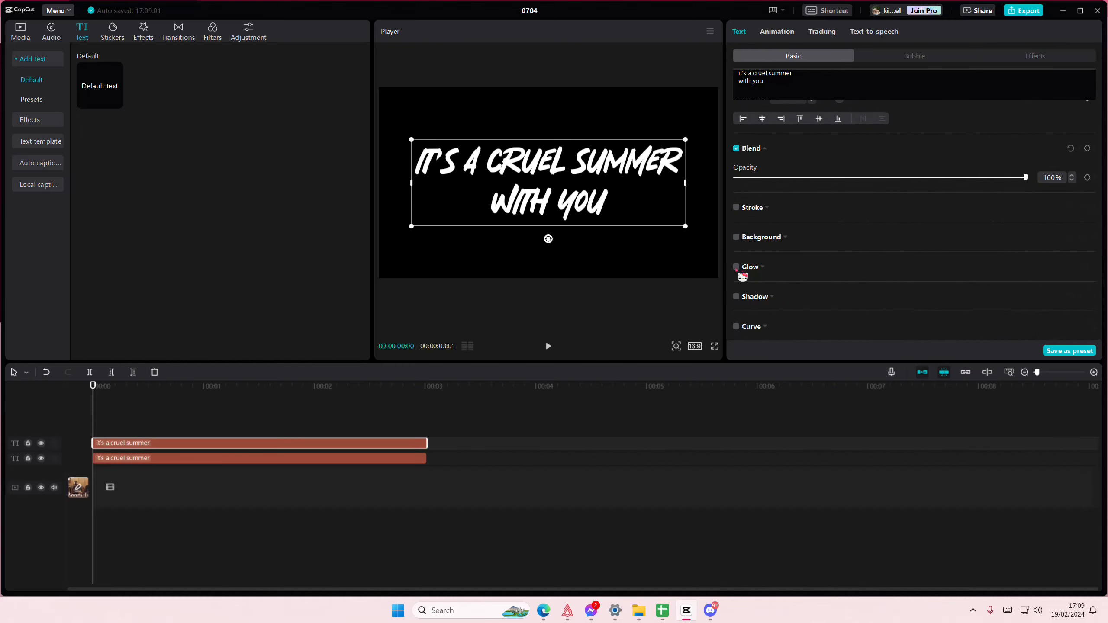
{"action": "left_click", "coordinate": [737, 268]}
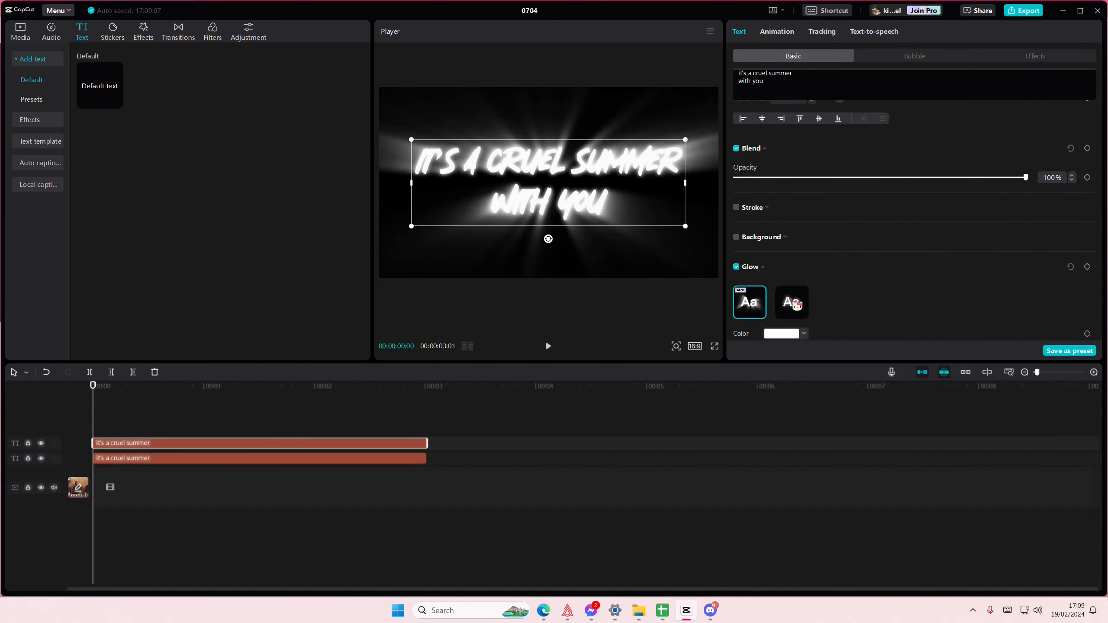
{"action": "left_click", "coordinate": [790, 291]}
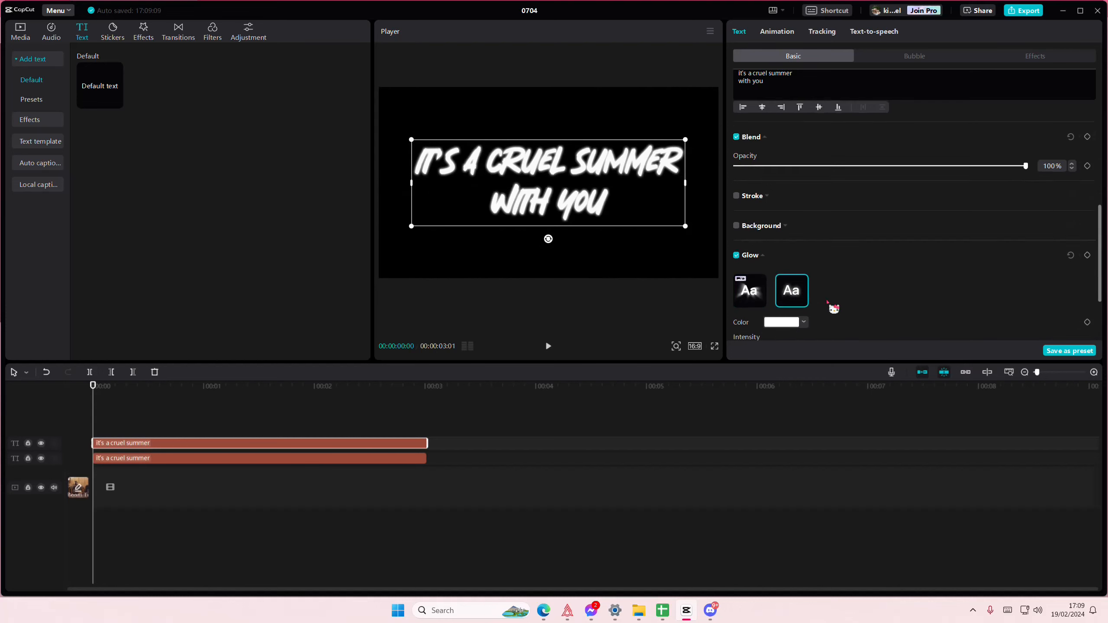
{"action": "left_click", "coordinate": [780, 322]}
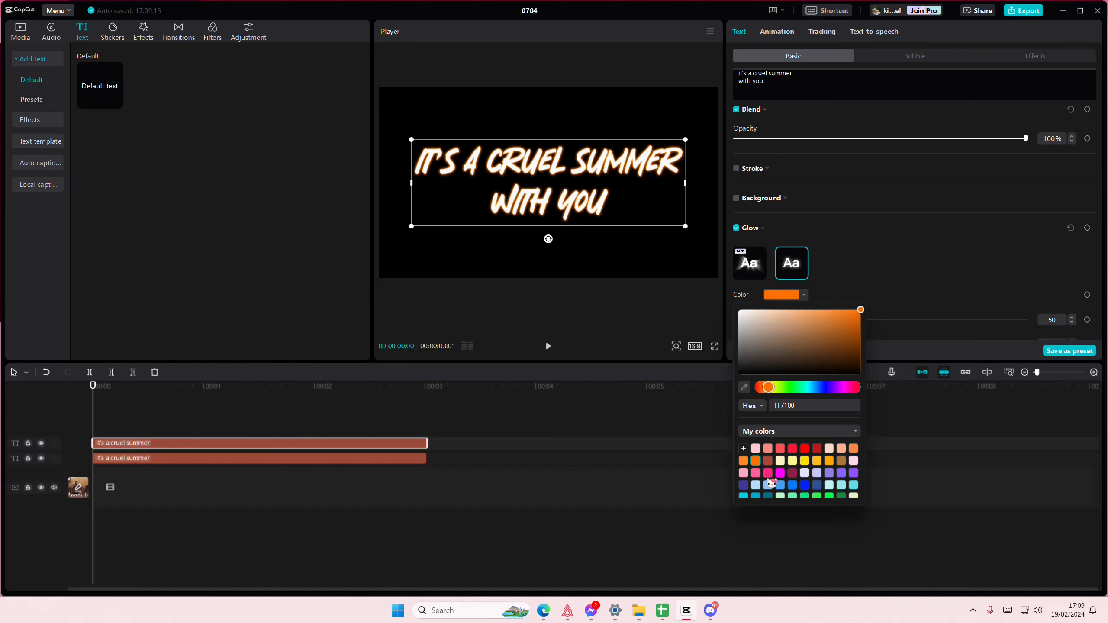
{"action": "left_click", "coordinate": [780, 472]}
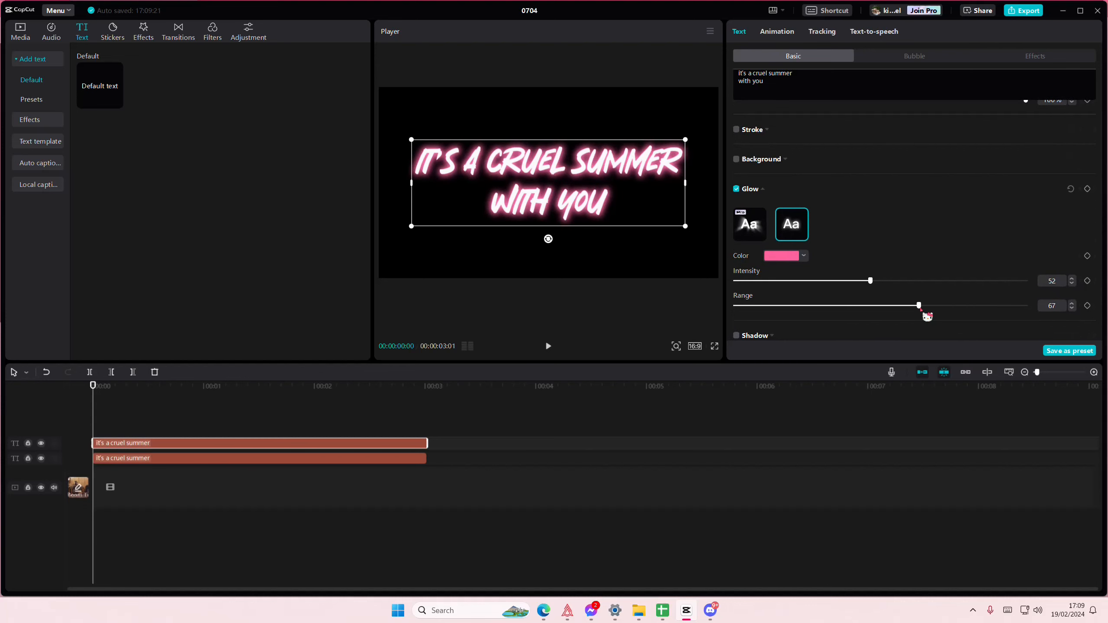
{"action": "mouse_move", "coordinate": [167, 452]}
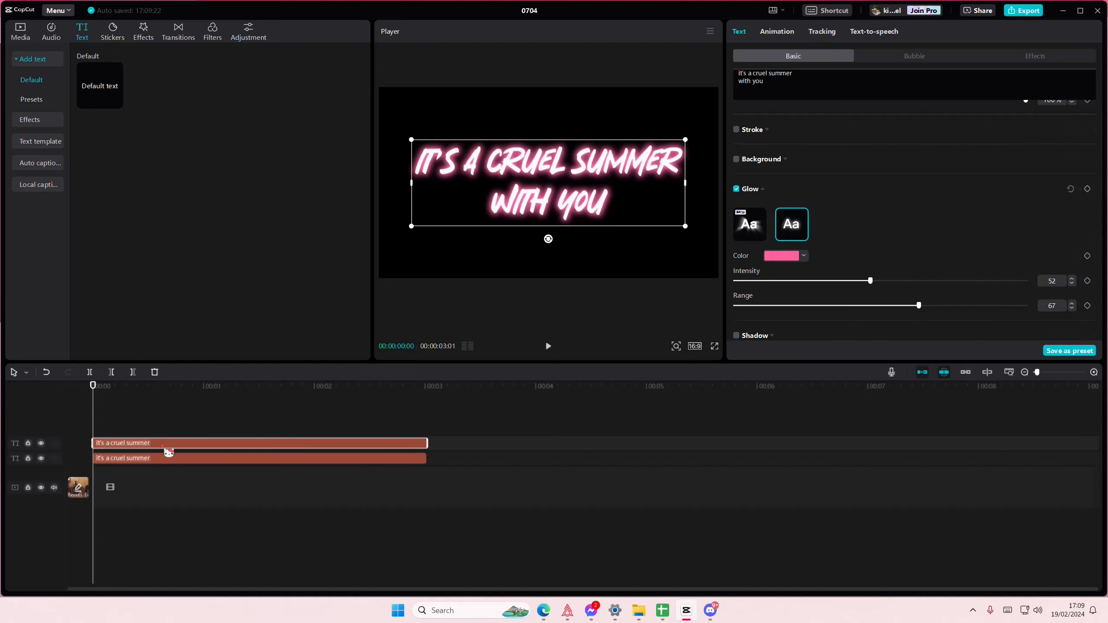
Make the glow text a compound clip and crop it to the first lyric line
{"action": "right_click", "coordinate": [168, 452]}
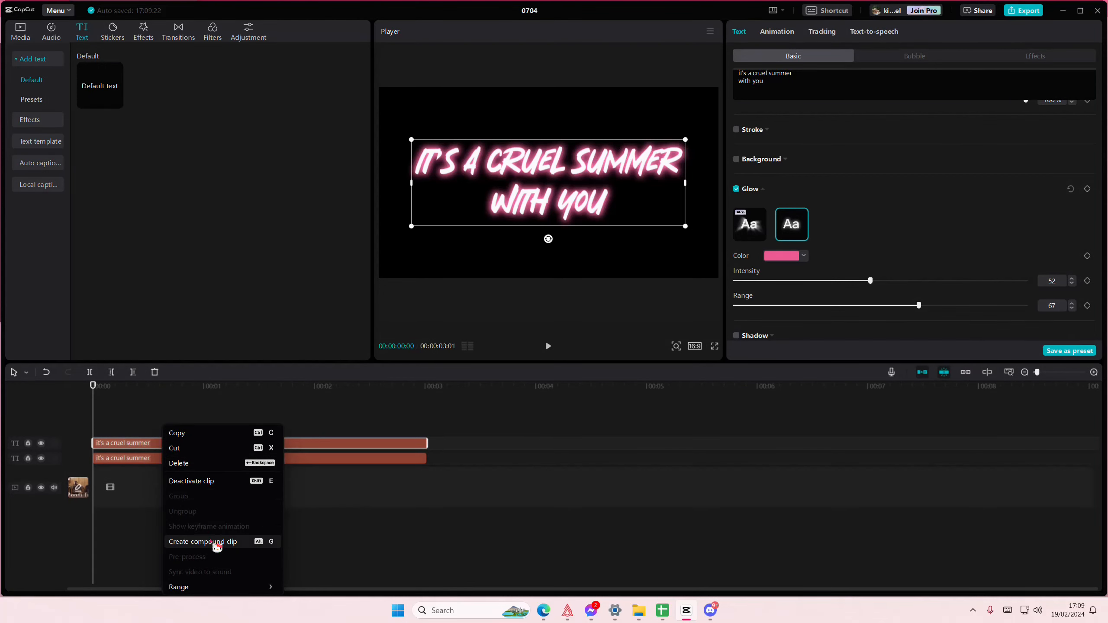
{"action": "left_click", "coordinate": [202, 542]}
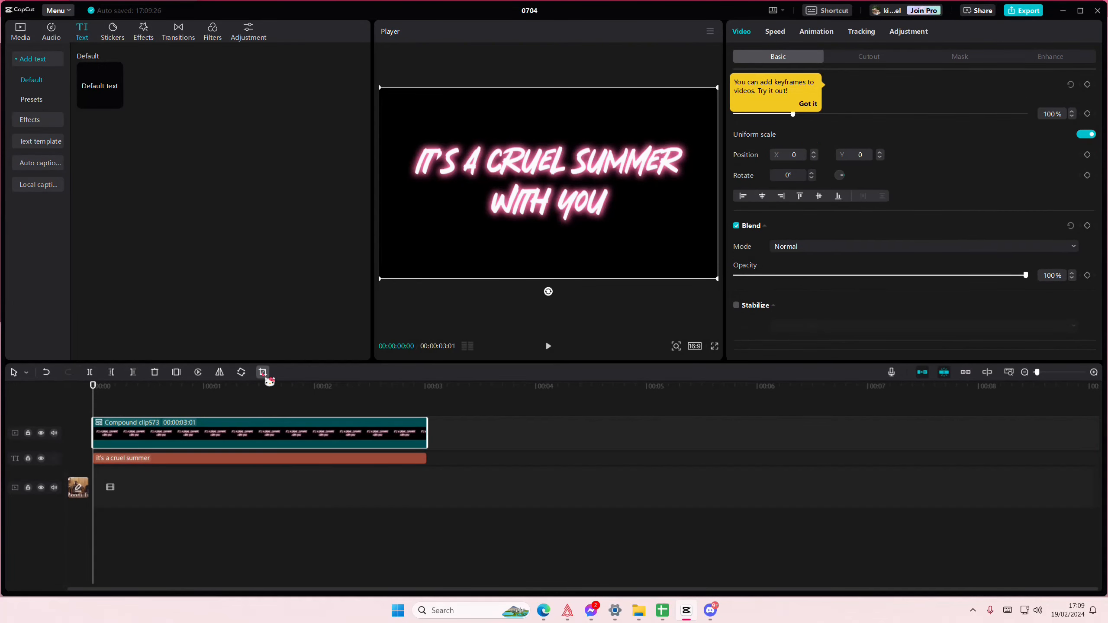
{"action": "left_click", "coordinate": [263, 372]}
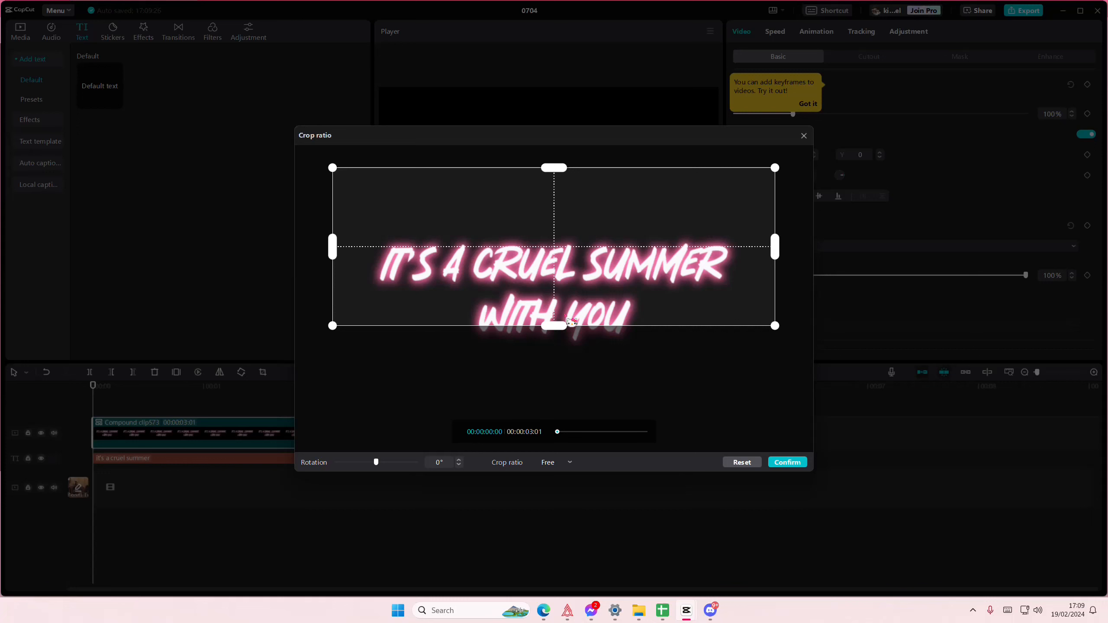
{"action": "left_click_drag", "start_coordinate": [554, 326], "coordinate": [554, 290]}
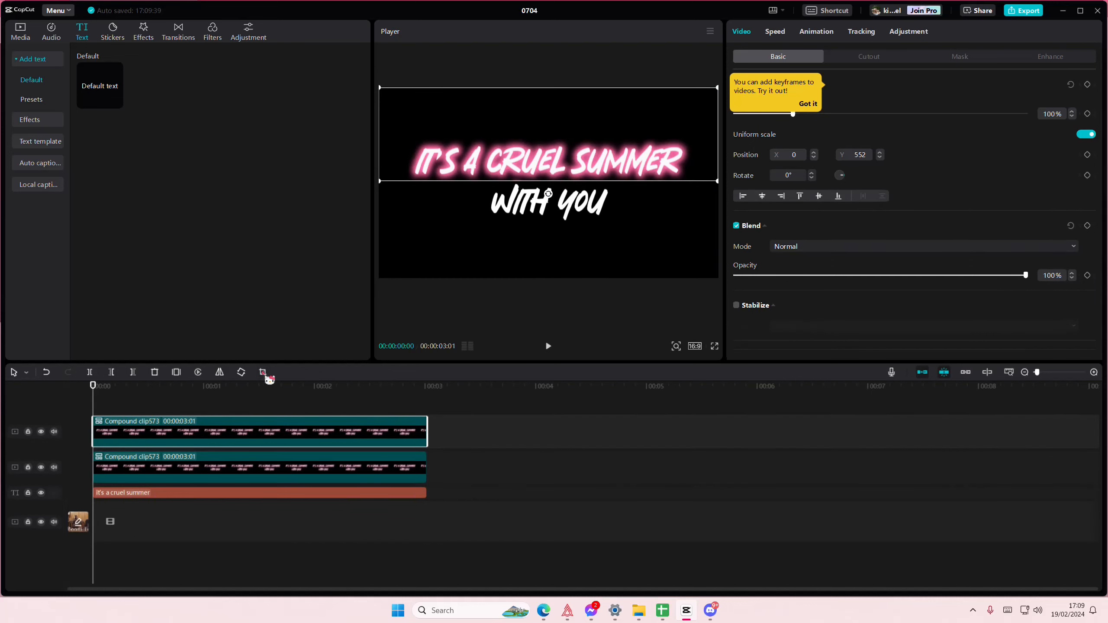
Crop the duplicate compound clip to the second line and delay it slightly
{"action": "left_click", "coordinate": [261, 373]}
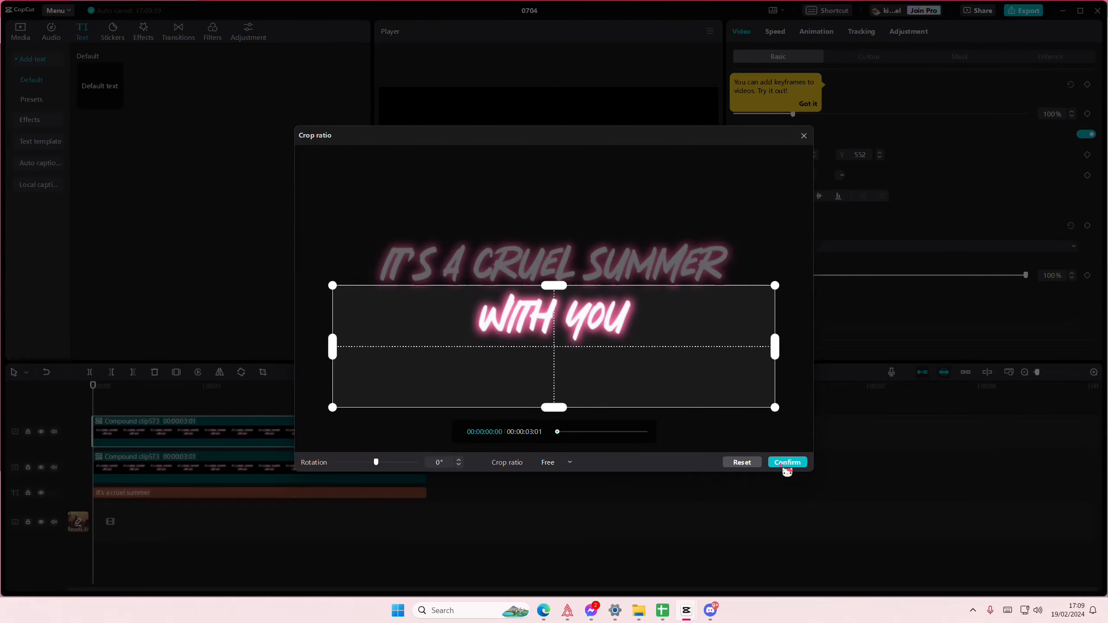
{"action": "left_click", "coordinate": [786, 462]}
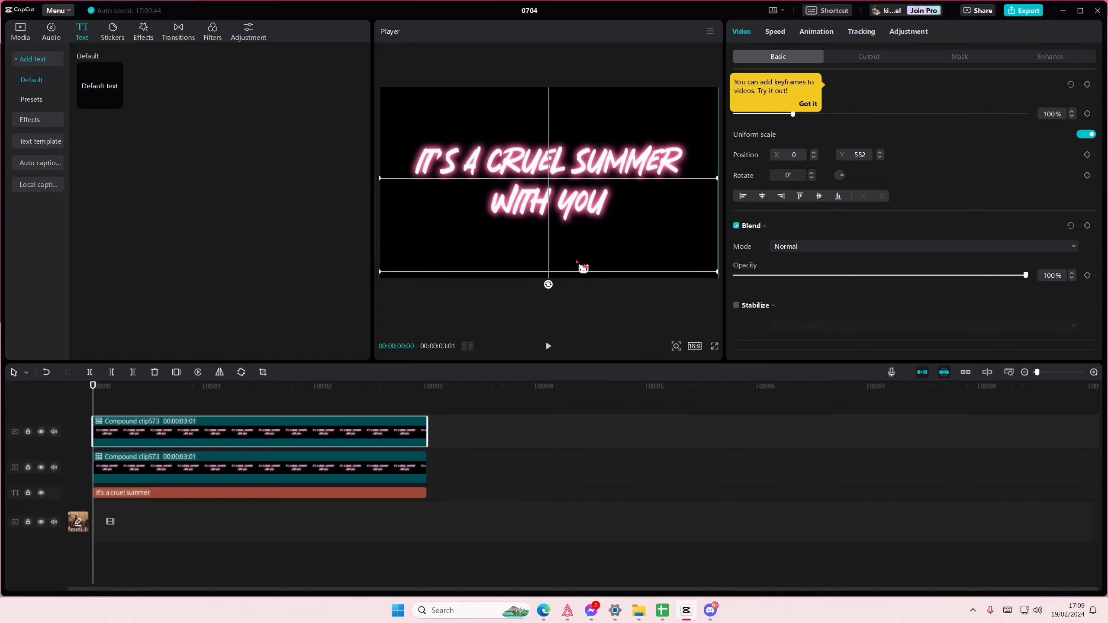
{"action": "left_click_drag", "start_coordinate": [582, 268], "coordinate": [569, 226]}
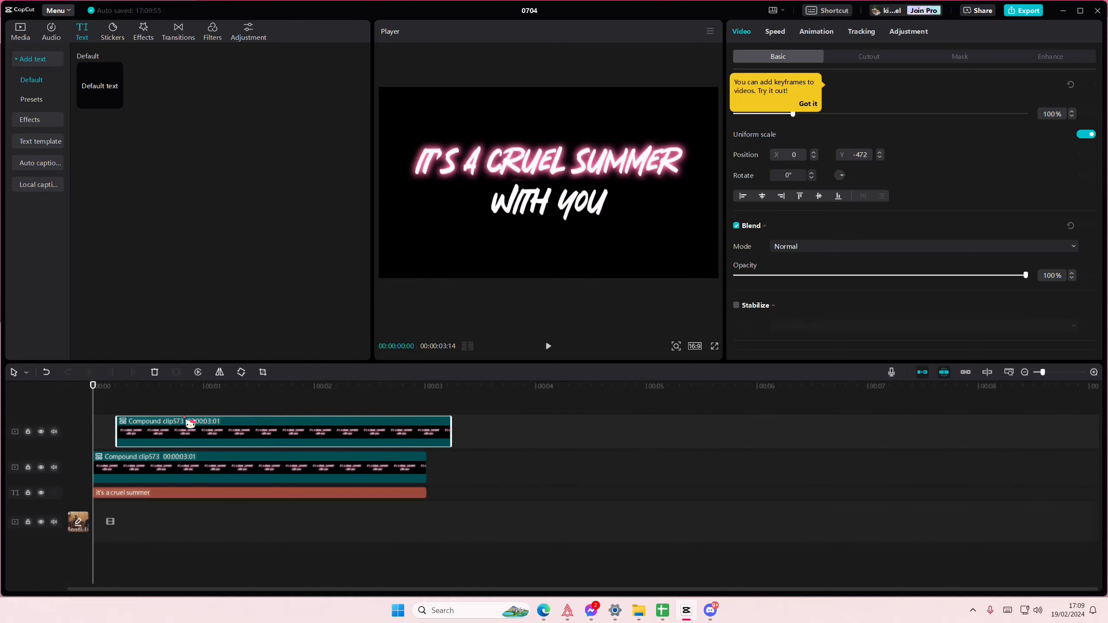
Push the second-line clip later and give the first-line clip a rotated Horizontal mask
{"action": "left_click_drag", "start_coordinate": [283, 431], "coordinate": [389, 433]}
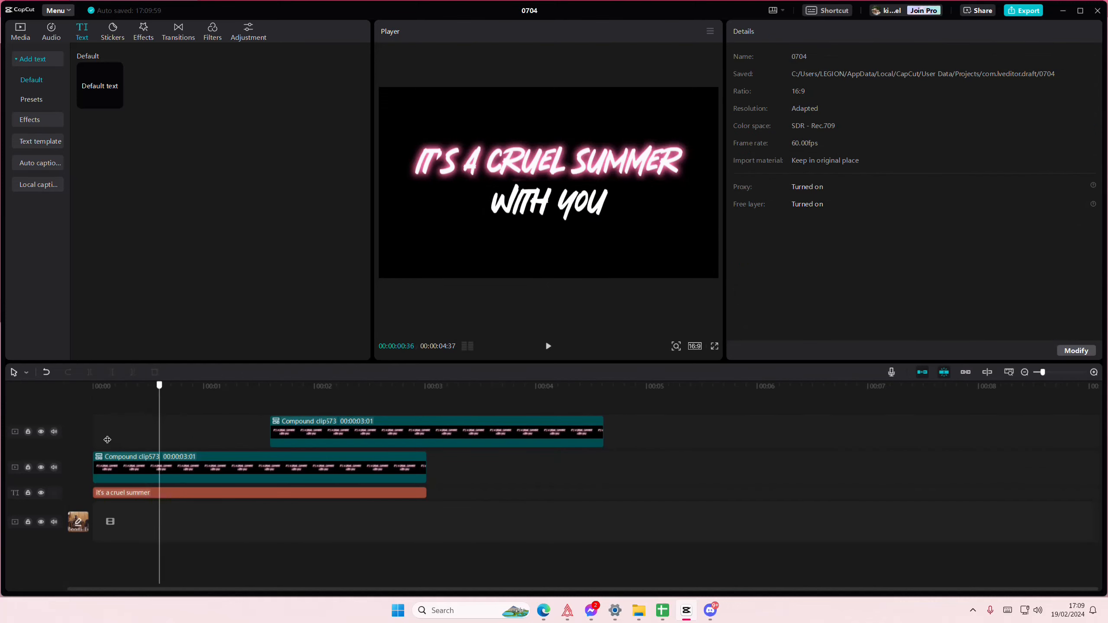
{"action": "left_click", "coordinate": [260, 467]}
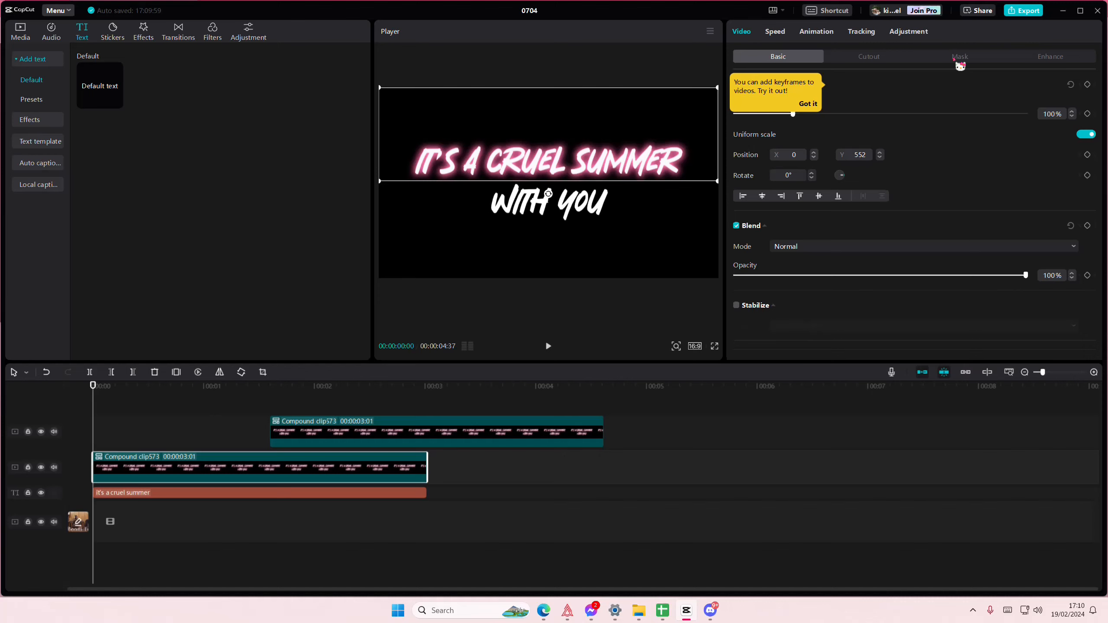
{"action": "left_click", "coordinate": [960, 56]}
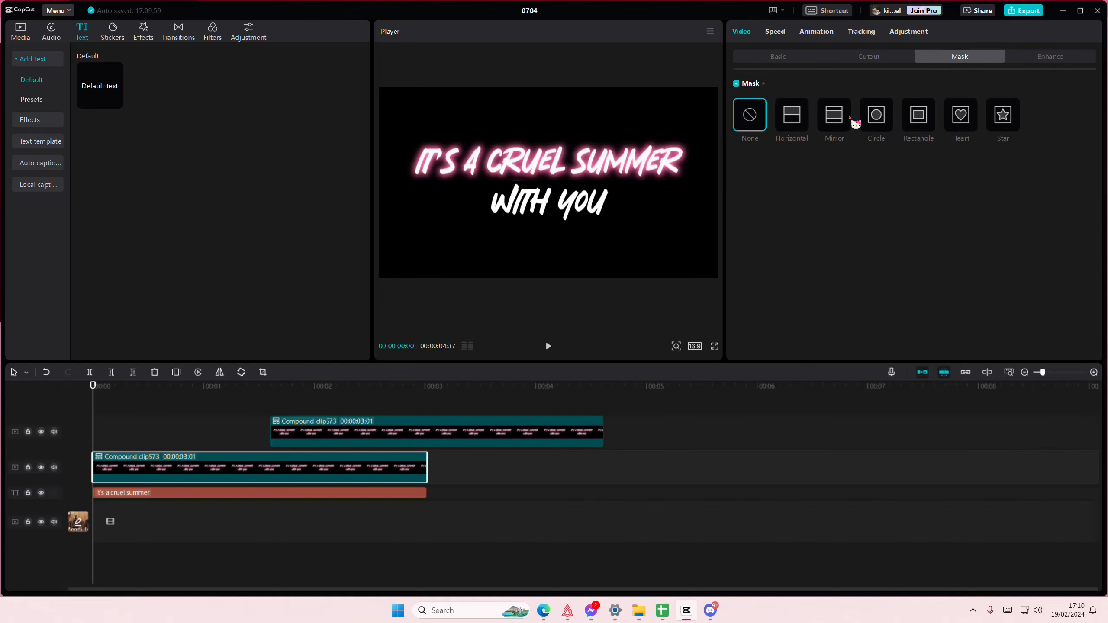
{"action": "left_click", "coordinate": [790, 115]}
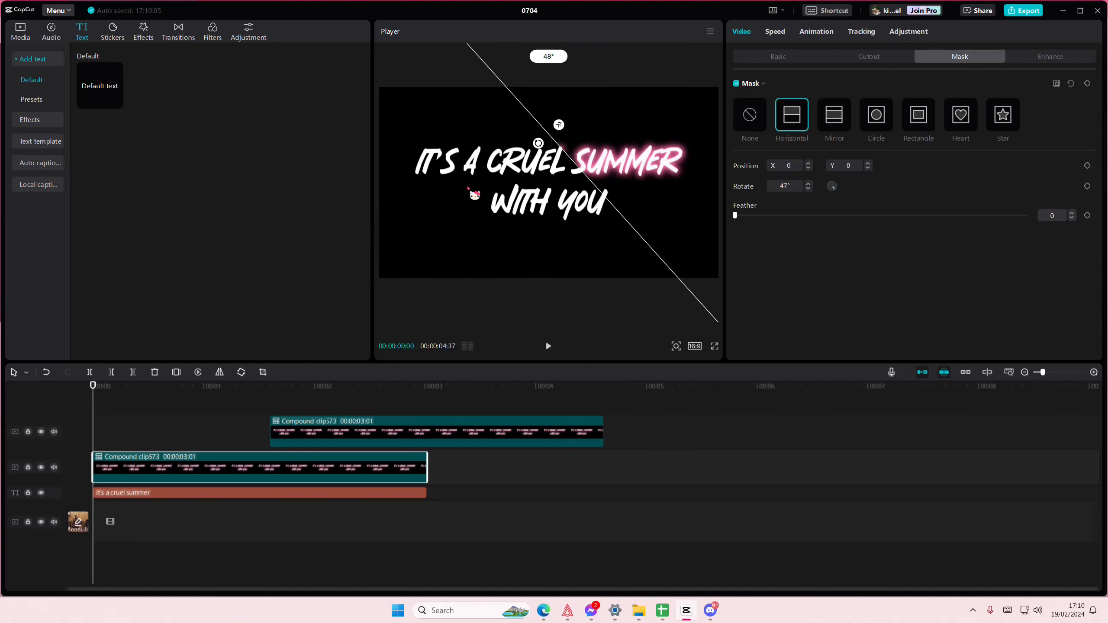
{"action": "left_click_drag", "start_coordinate": [558, 125], "coordinate": [562, 136]}
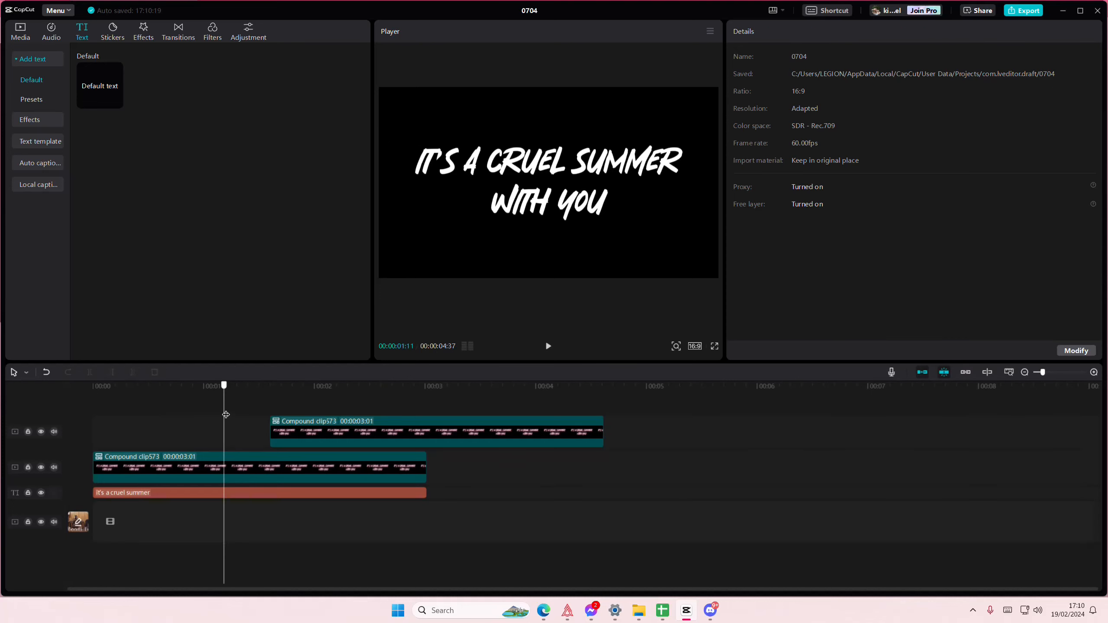
Keyframe the first-line mask sweep, then add a Horizontal mask to the second-line clip
{"action": "left_click", "coordinate": [258, 467]}
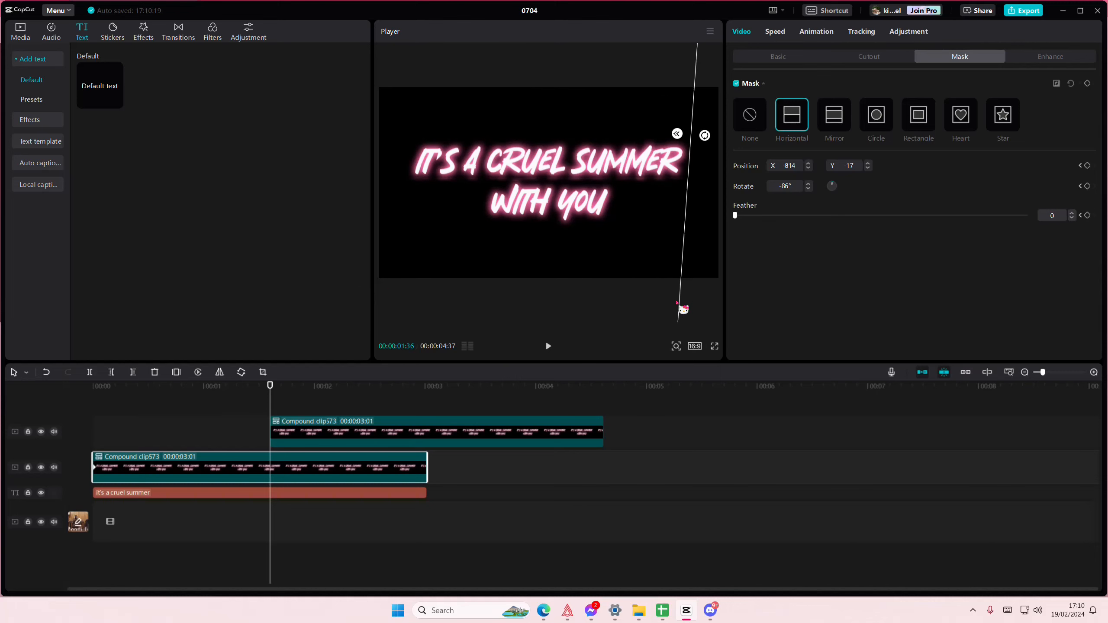
{"action": "left_click", "coordinate": [749, 115]}
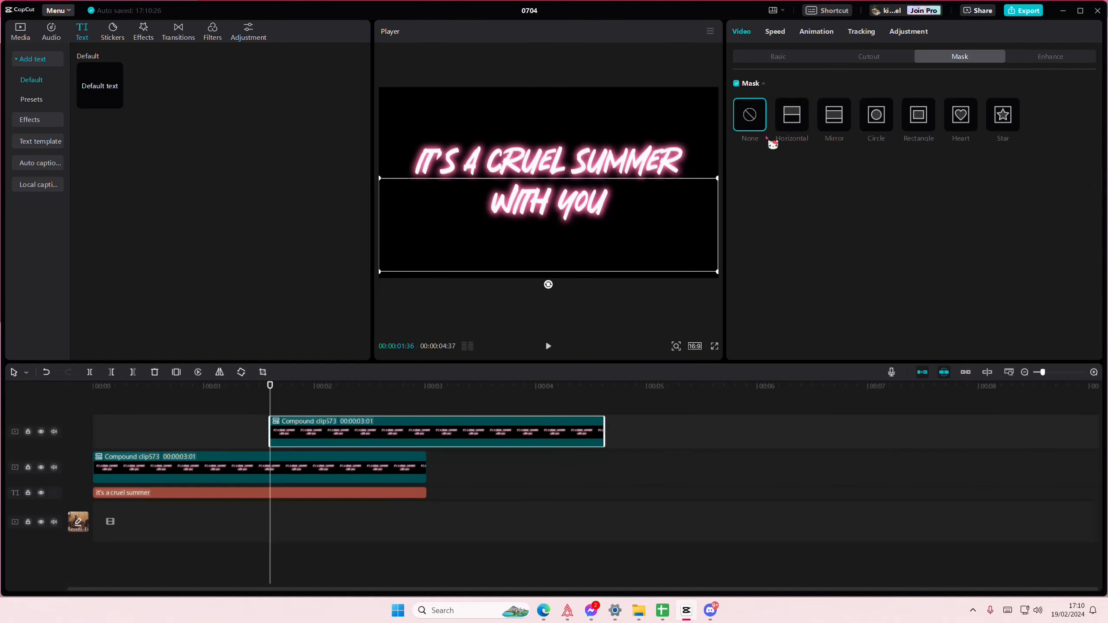
{"action": "left_click", "coordinate": [790, 115]}
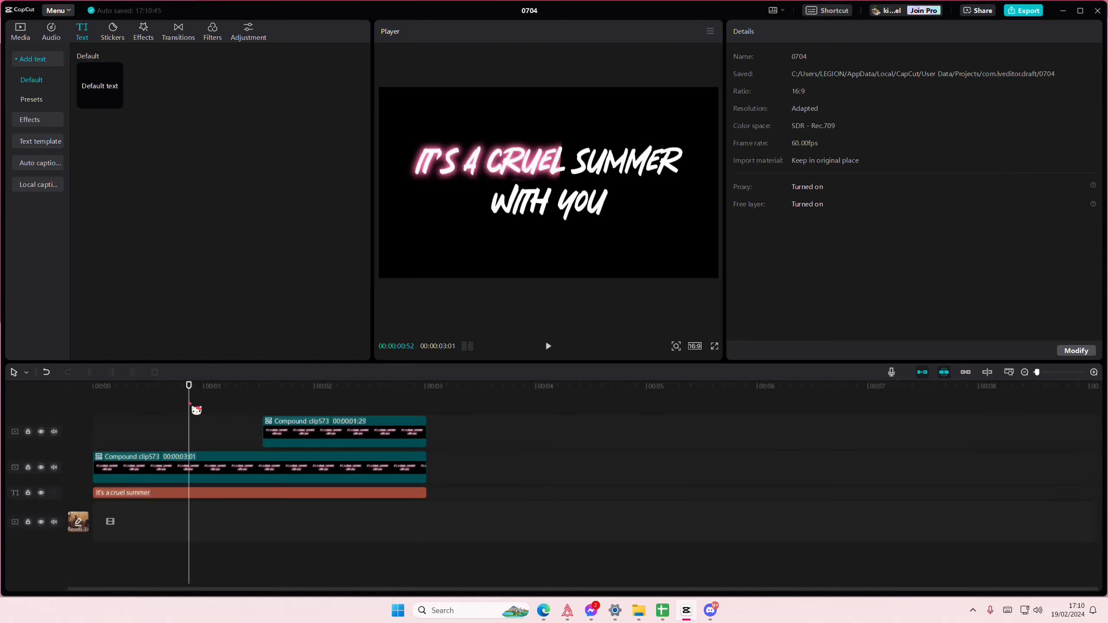
Play back the karaoke glow reveal to check it
{"action": "left_click", "coordinate": [548, 347]}
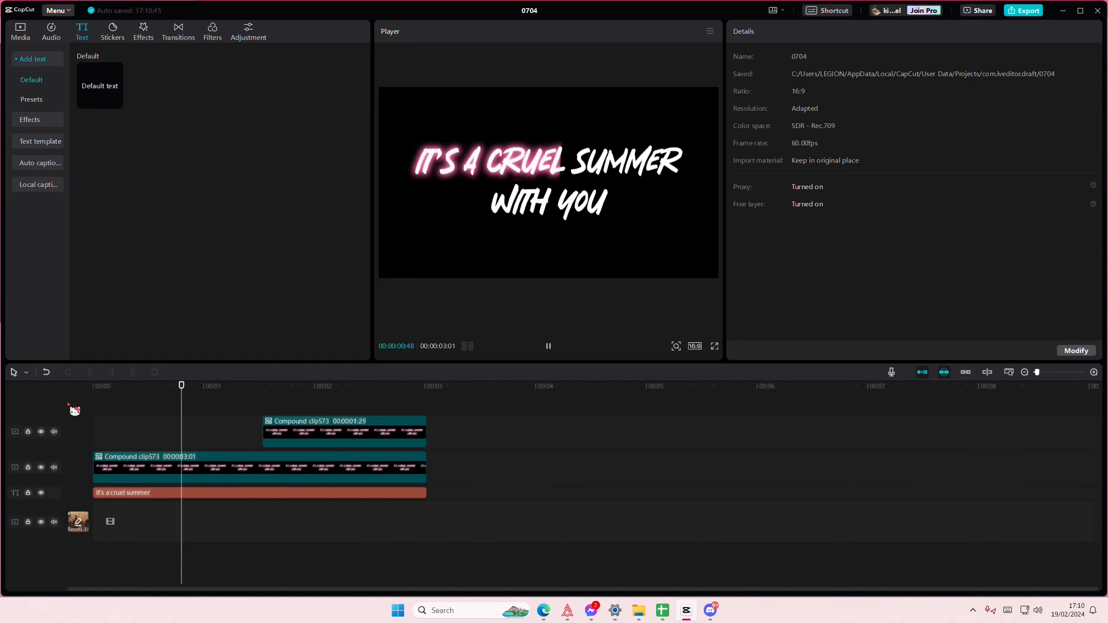